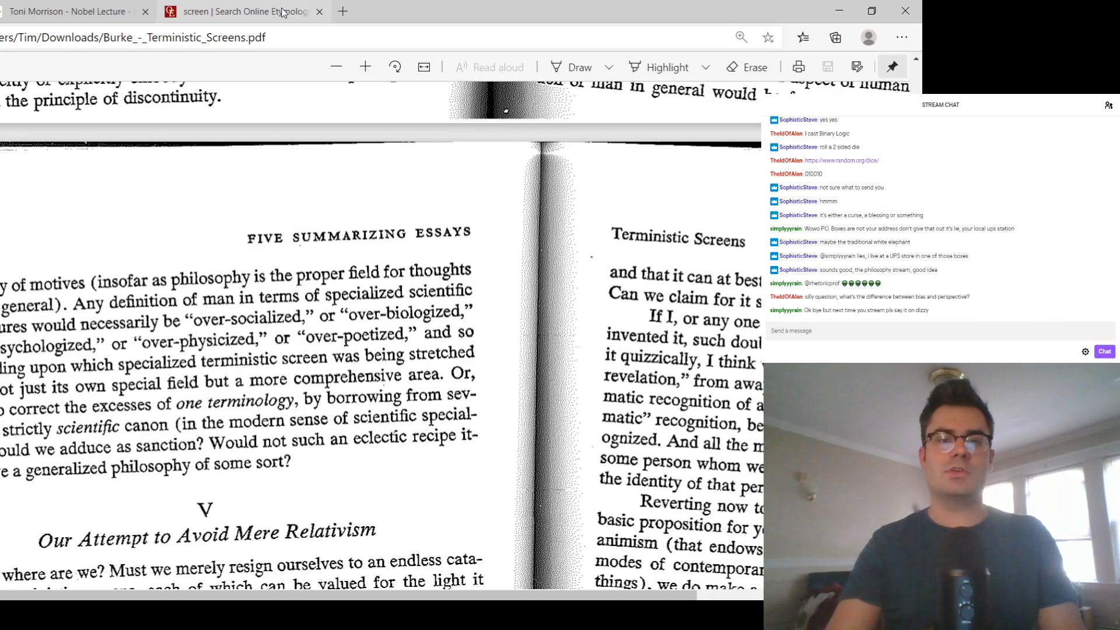
Switch from the PDF to the browser tab holding the 'screen' etymology results.
click(242, 12)
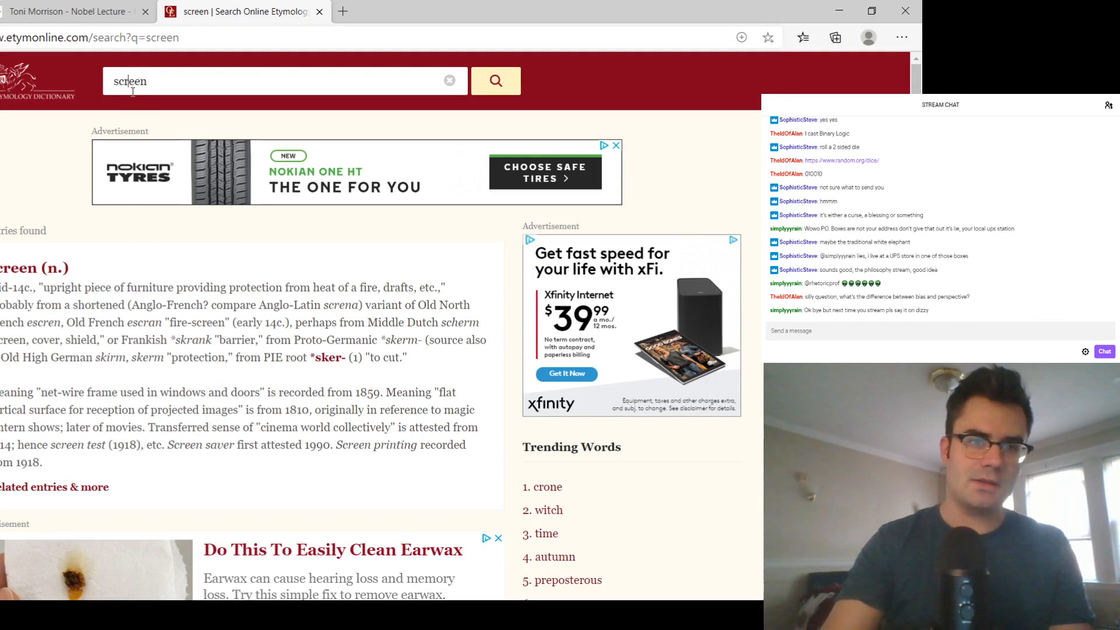
Search 'perspe', pick 'perspective' from the suggestions and read its entry.
text(perspe)
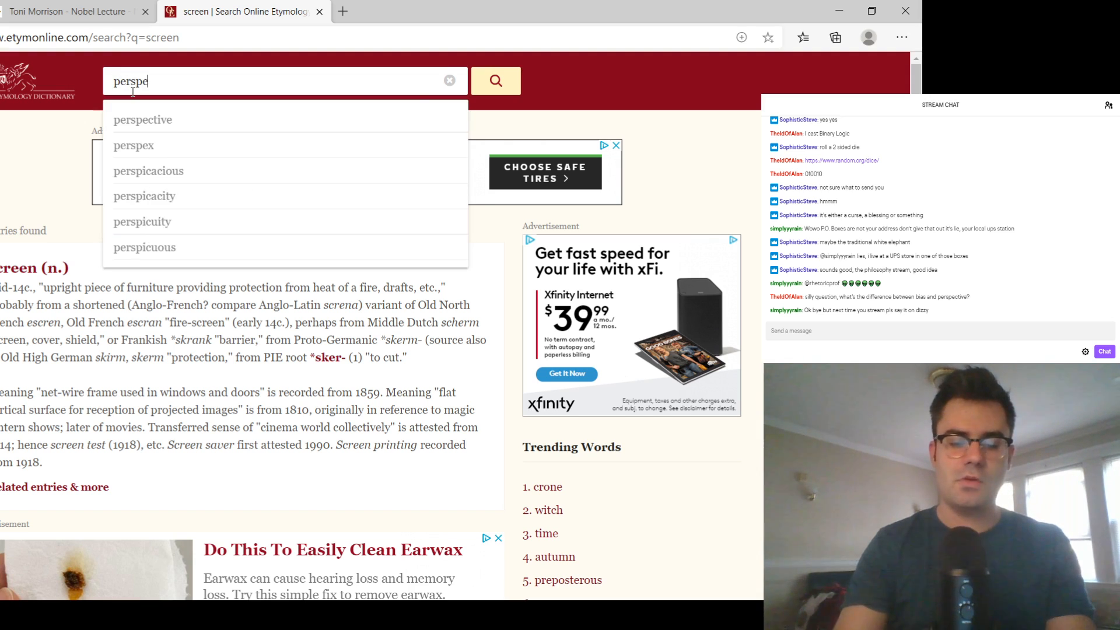
click(142, 119)
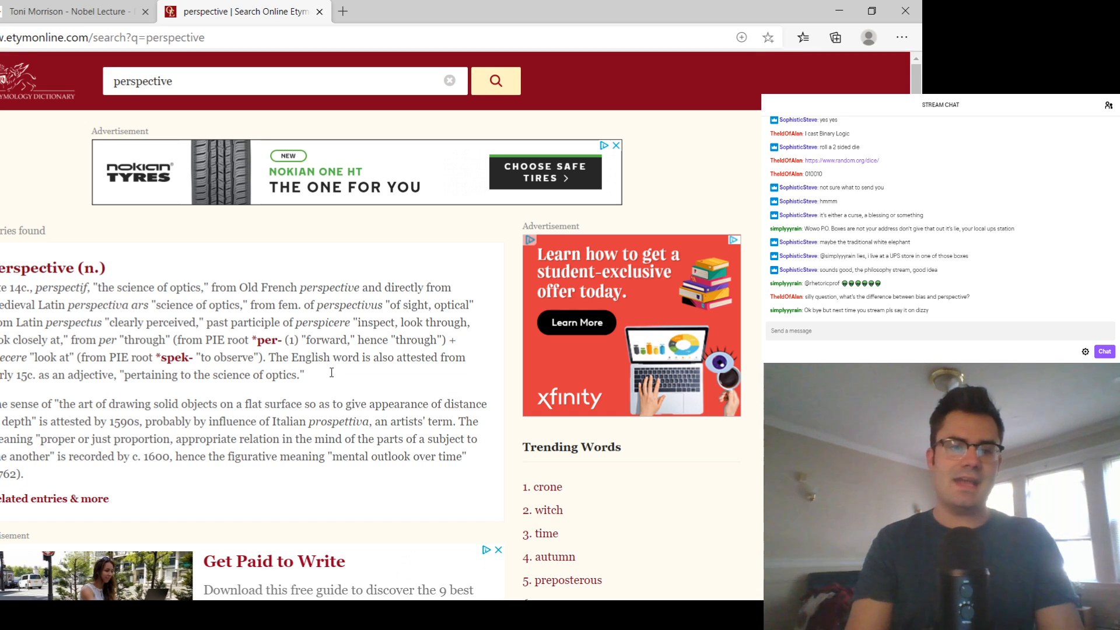
scroll(down, 3)
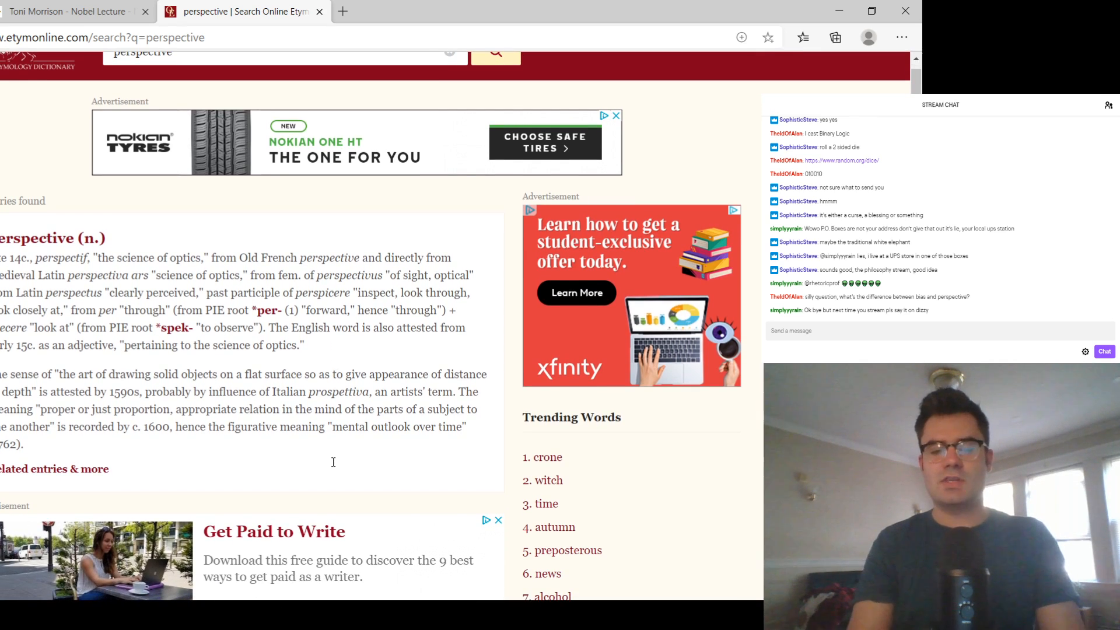